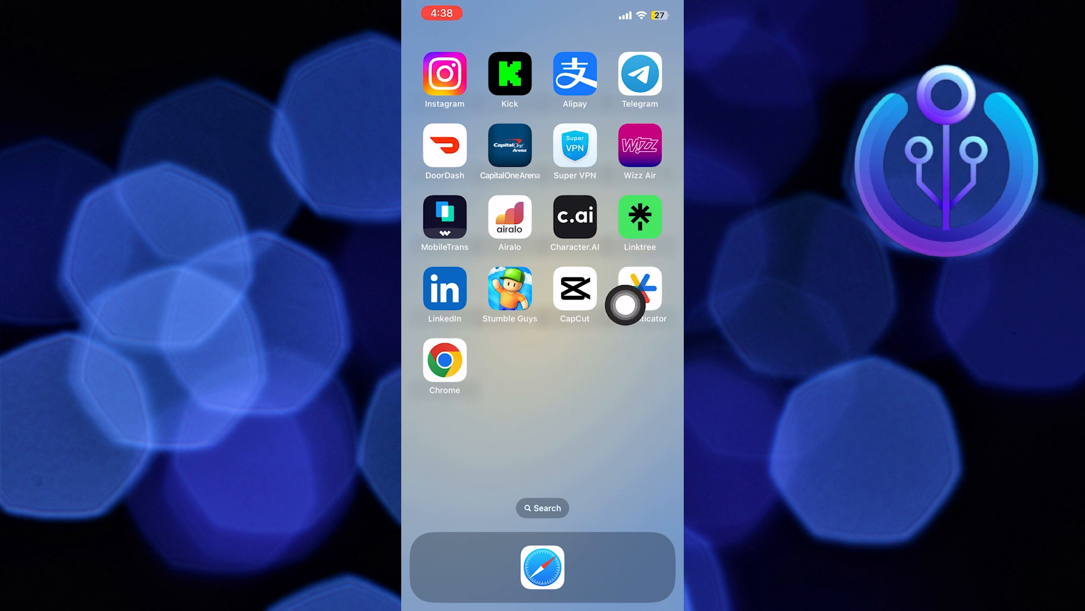
Launch Safari from the Home Screen dock to reach its start page
{"action": "left_click", "coordinate": [640, 285]}
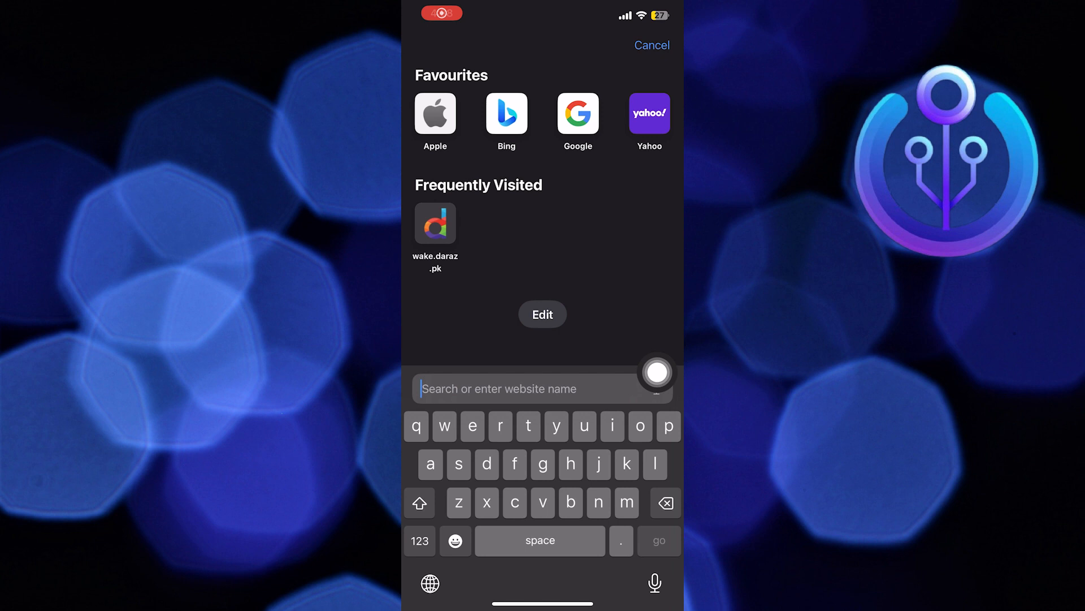
Type the query 'authenticate twitter with google authenticator' into the Safari address bar
{"action": "type", "text": "t"}
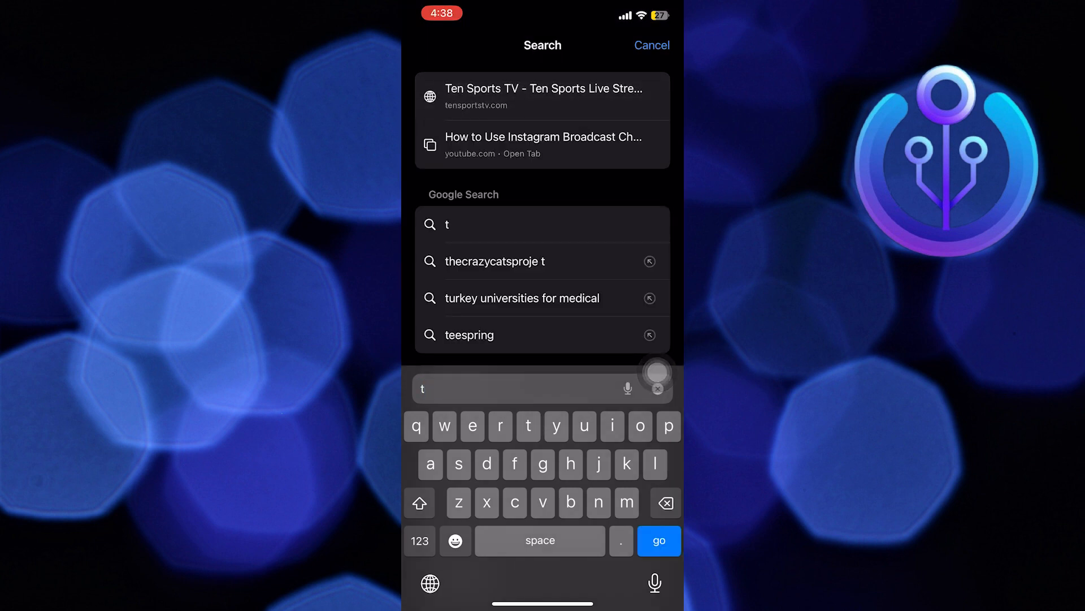
{"action": "type", "text": "authenticate twitter with google authe"}
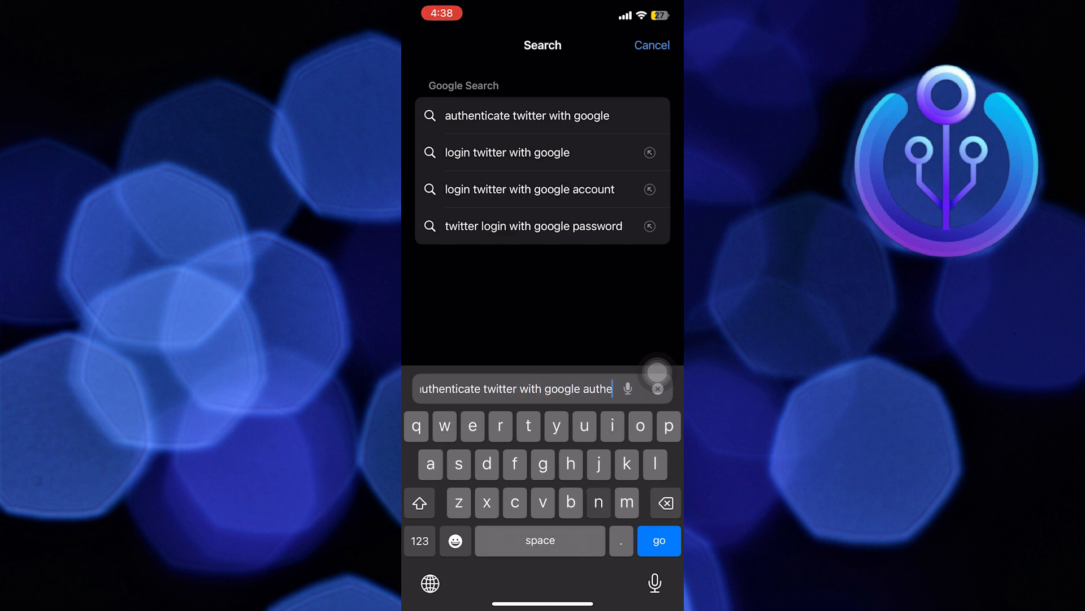
Run the search and scroll the Google results down to the 9to5Google article
{"action": "left_click", "coordinate": [659, 541]}
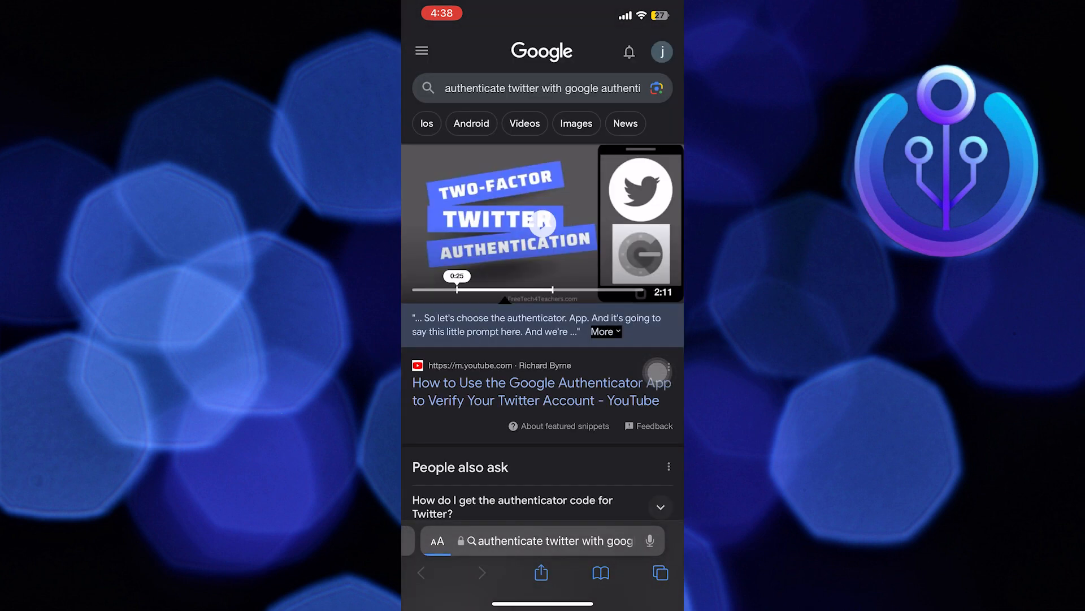
{"action": "scroll", "scroll_direction": "down", "scroll_amount": 3}
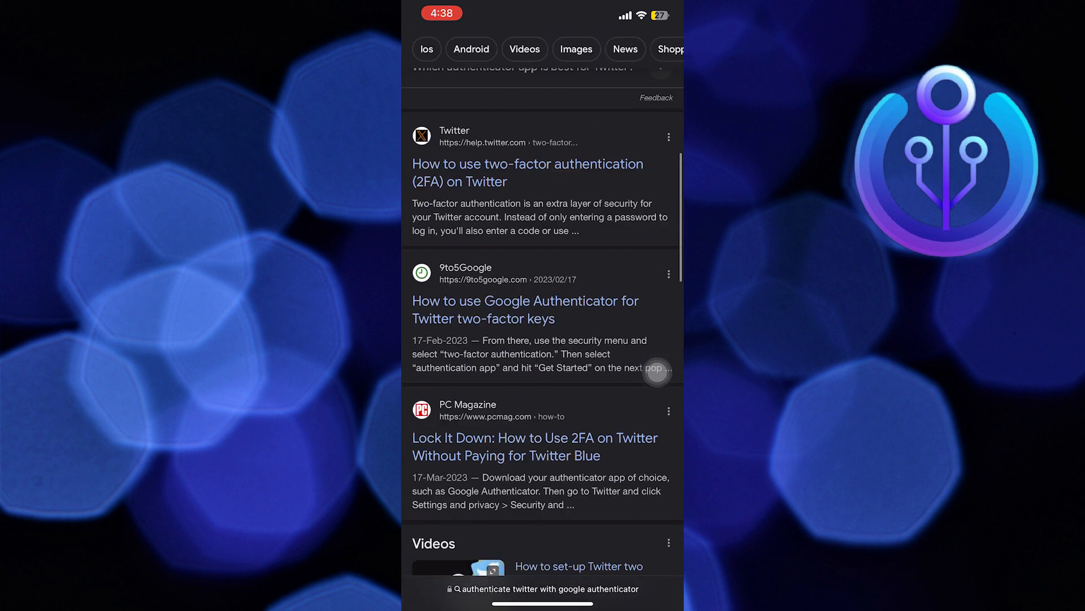
{"action": "left_click", "coordinate": [524, 309]}
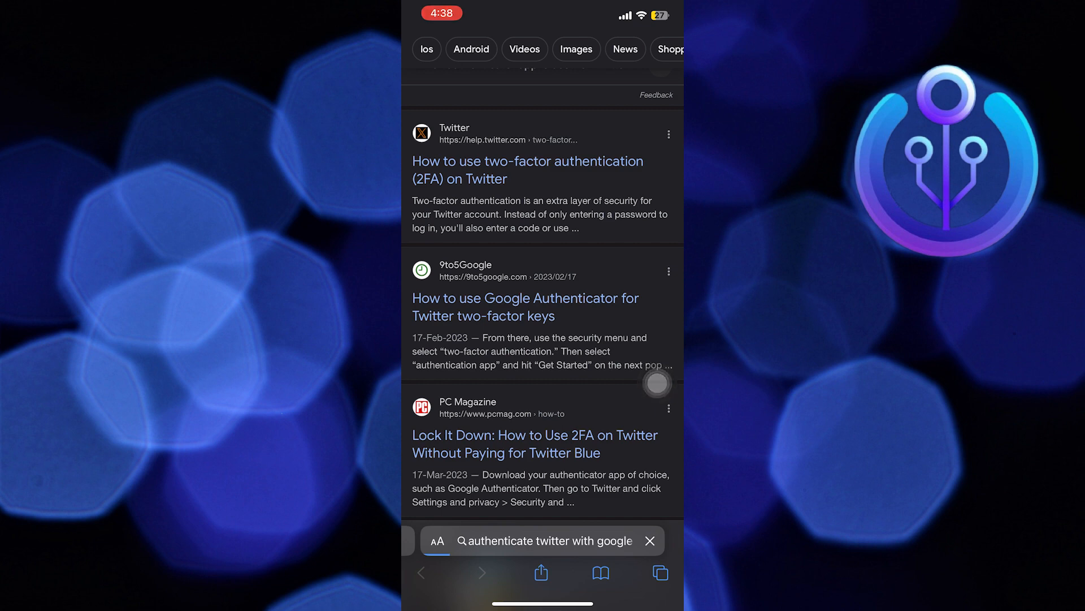
Open the 9to5Google result and read down through the article
{"action": "left_click", "coordinate": [524, 307]}
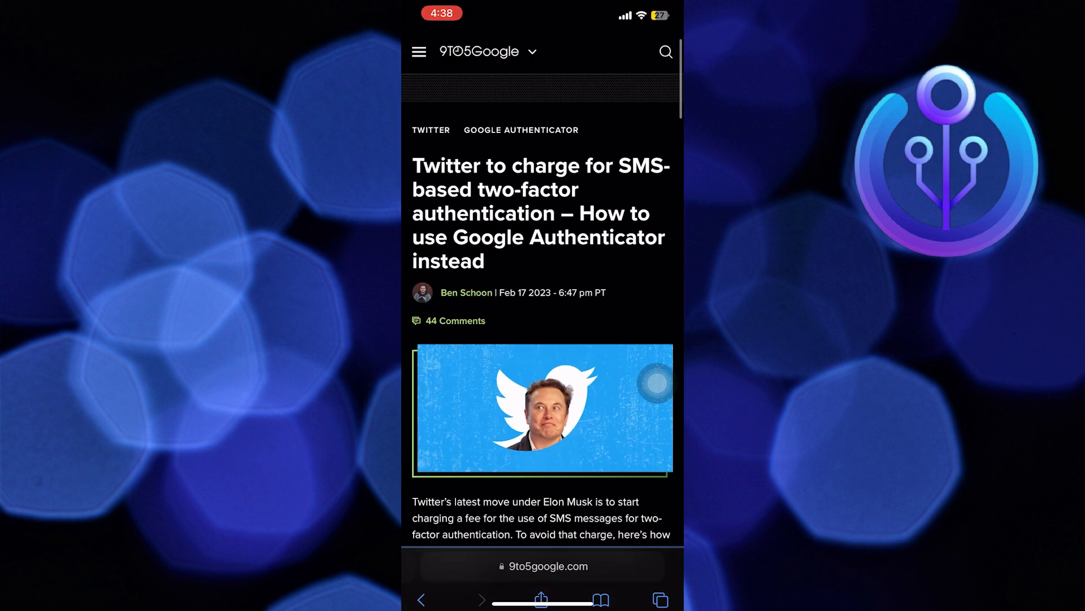
{"action": "scroll", "scroll_direction": "down", "scroll_amount": 3}
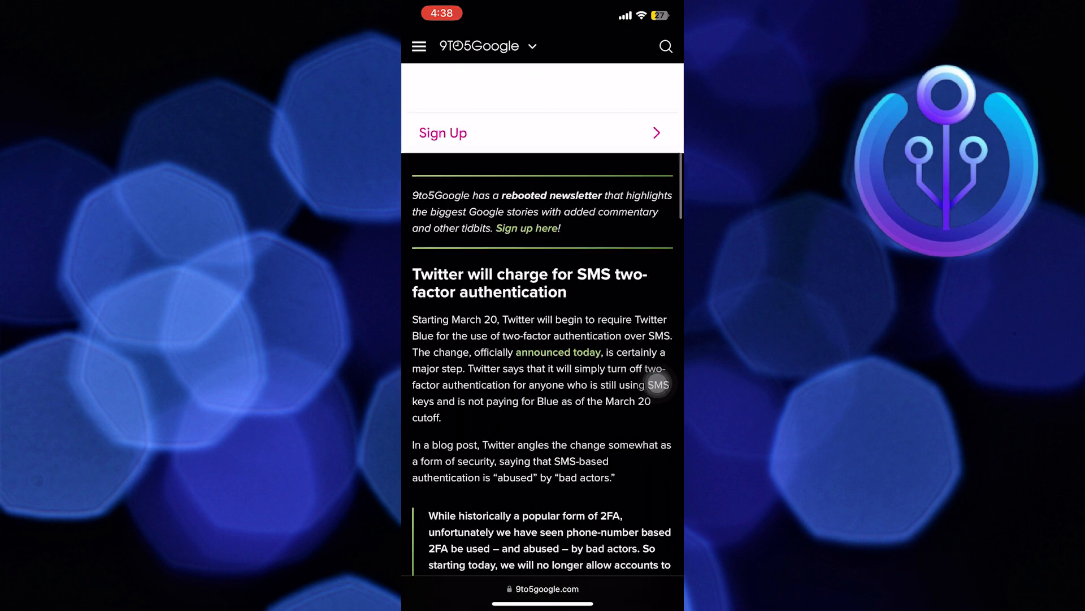
{"action": "scroll", "scroll_direction": "down", "scroll_amount": 3}
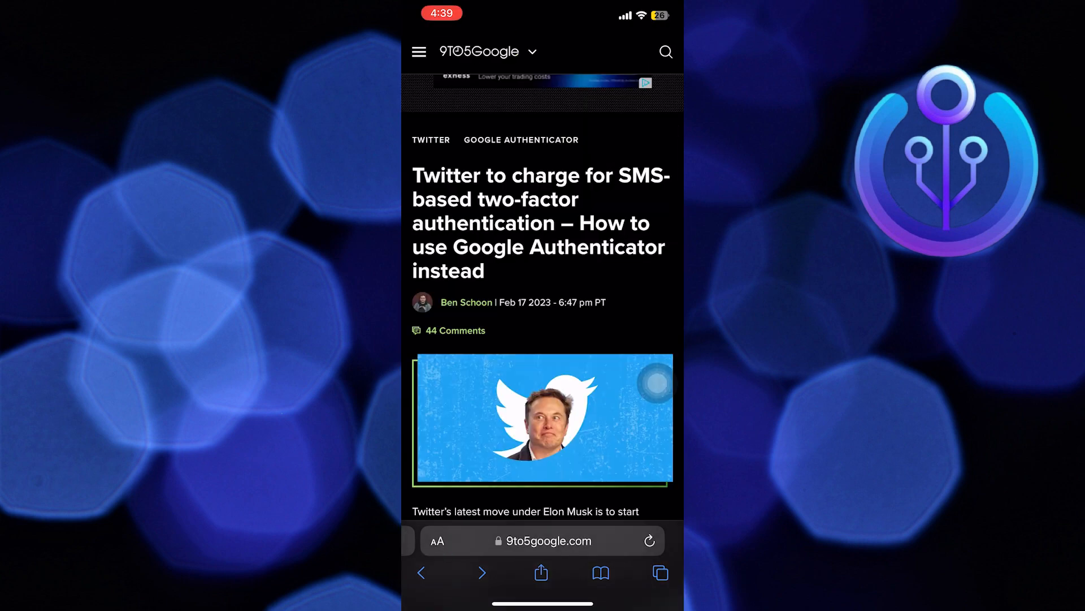
{"action": "scroll", "scroll_direction": "down", "scroll_amount": 3}
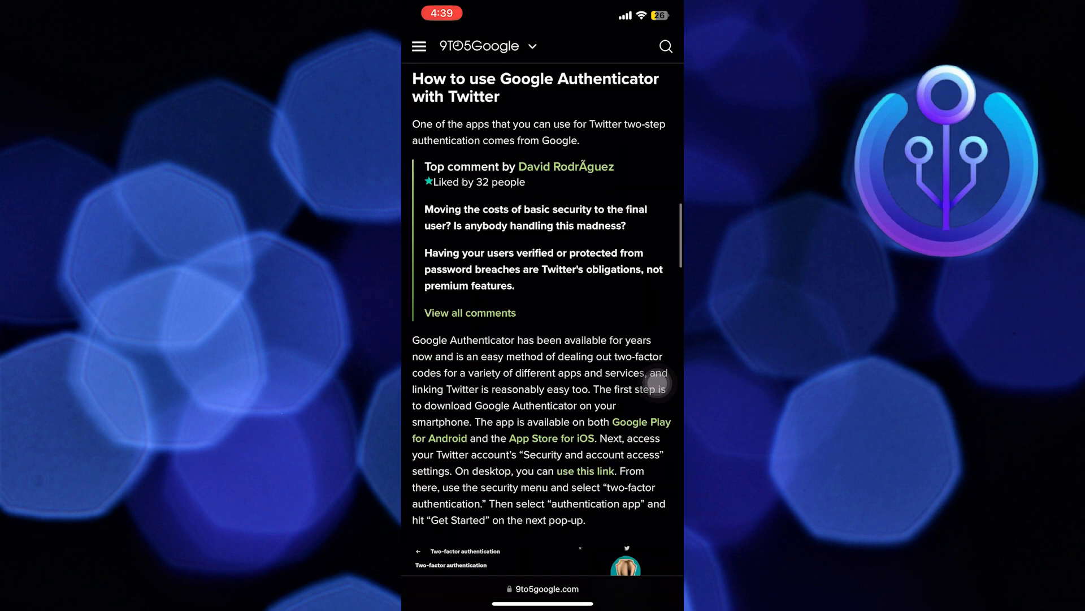
{"action": "scroll", "scroll_direction": "down", "scroll_amount": 3}
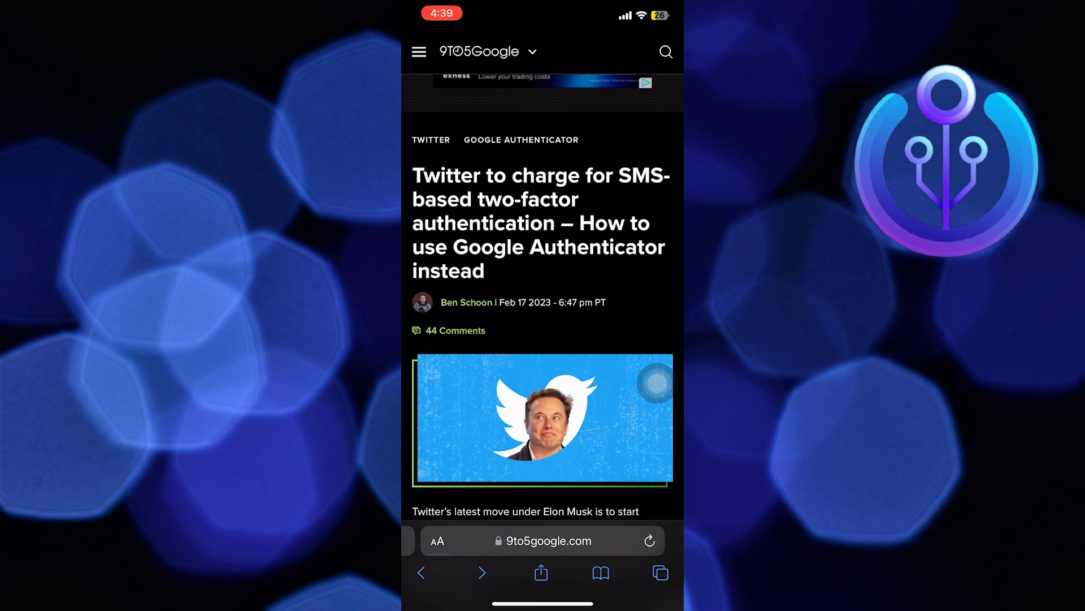
Scroll to 'How to use Google Authenticator with Twitter' and select the QR-code paragraph
{"action": "scroll", "scroll_direction": "down", "scroll_amount": 3}
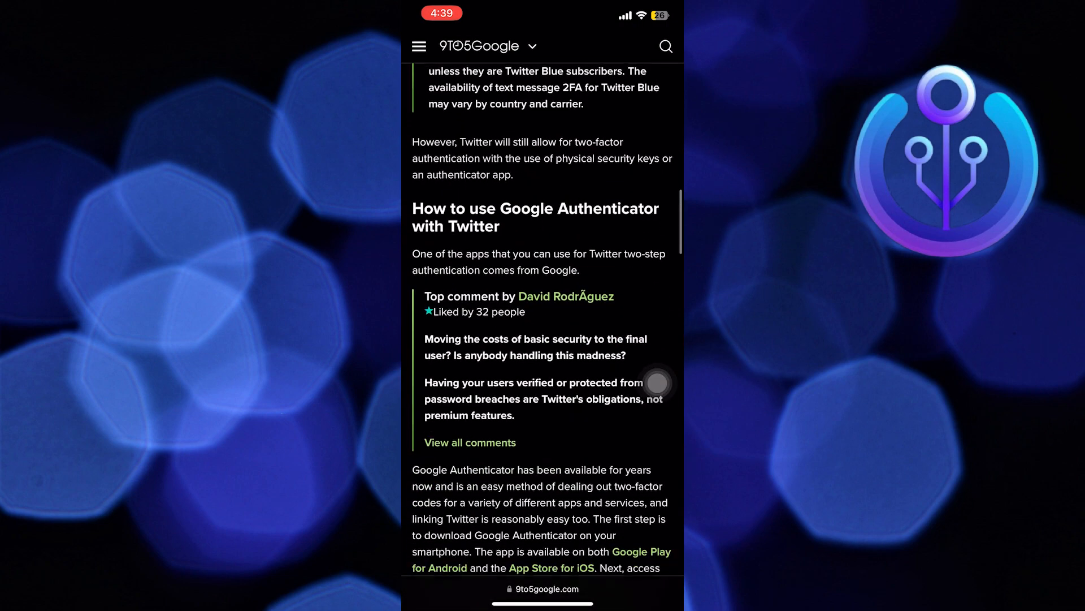
{"action": "scroll", "scroll_direction": "down", "scroll_amount": 3}
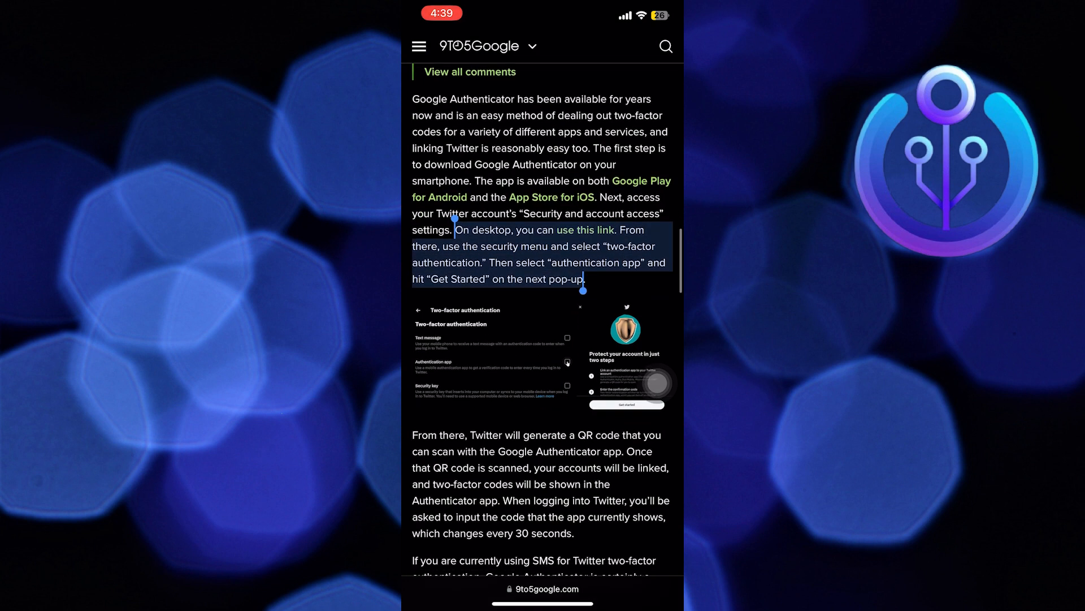
{"action": "scroll", "scroll_direction": "down", "scroll_amount": 3}
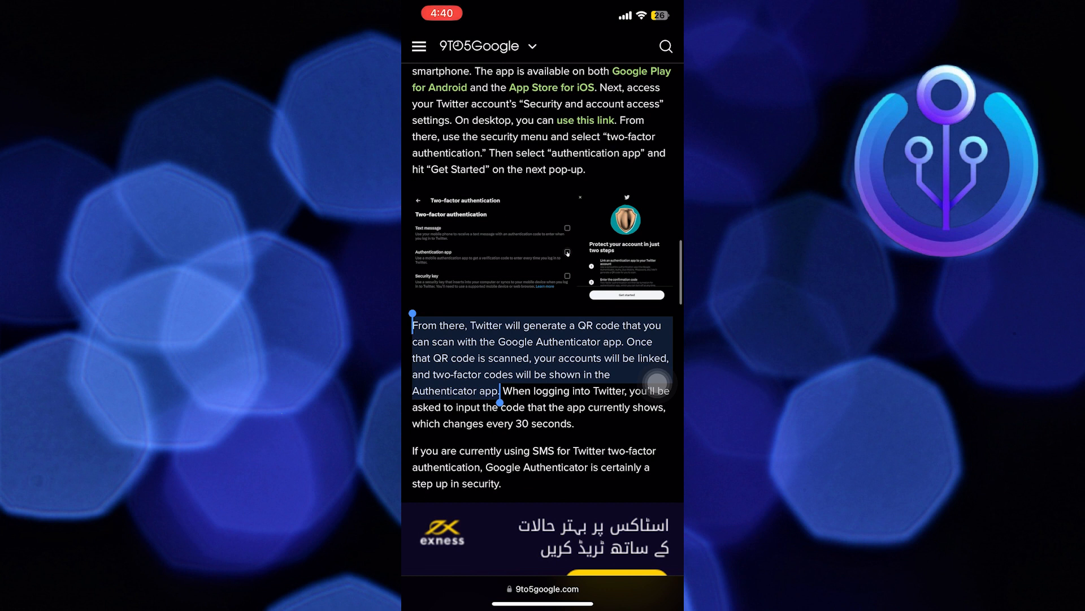
{"action": "left_click_drag", "start_coordinate": [500, 398], "coordinate": [574, 423]}
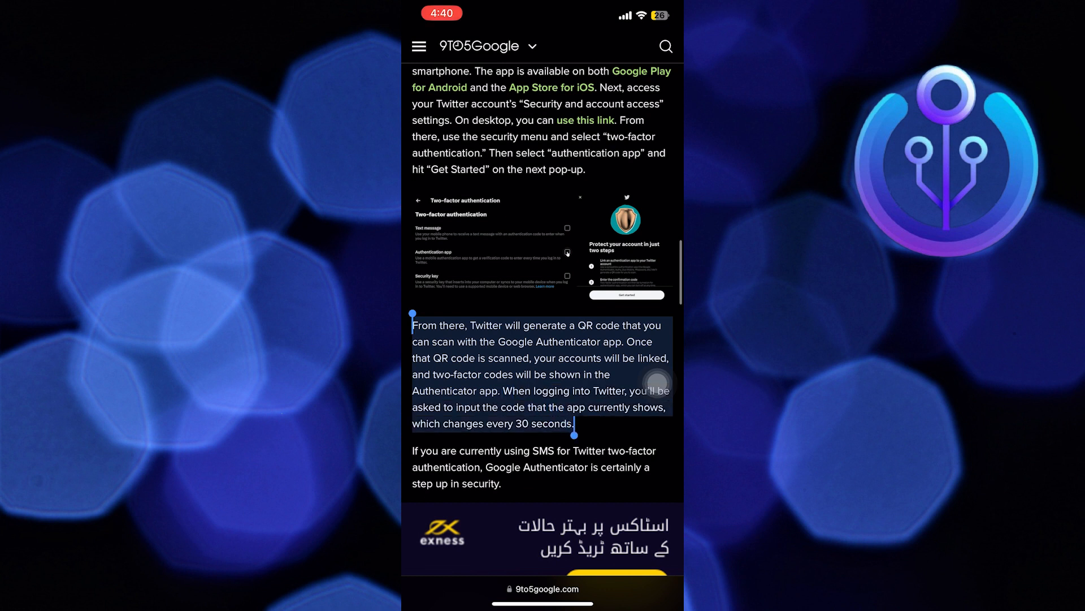
{"action": "scroll", "scroll_direction": "down", "scroll_amount": 3}
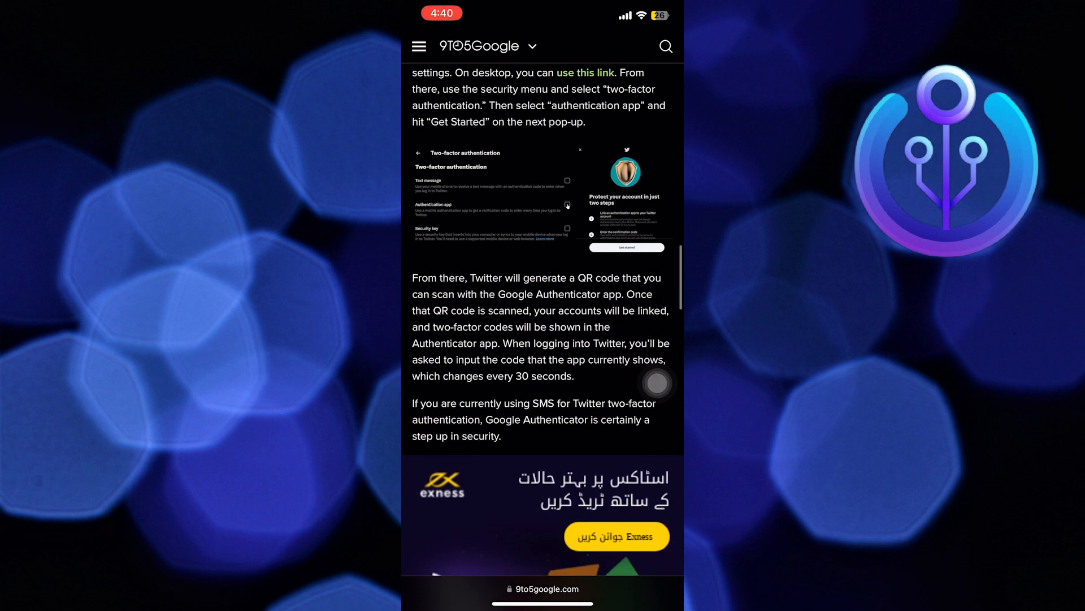